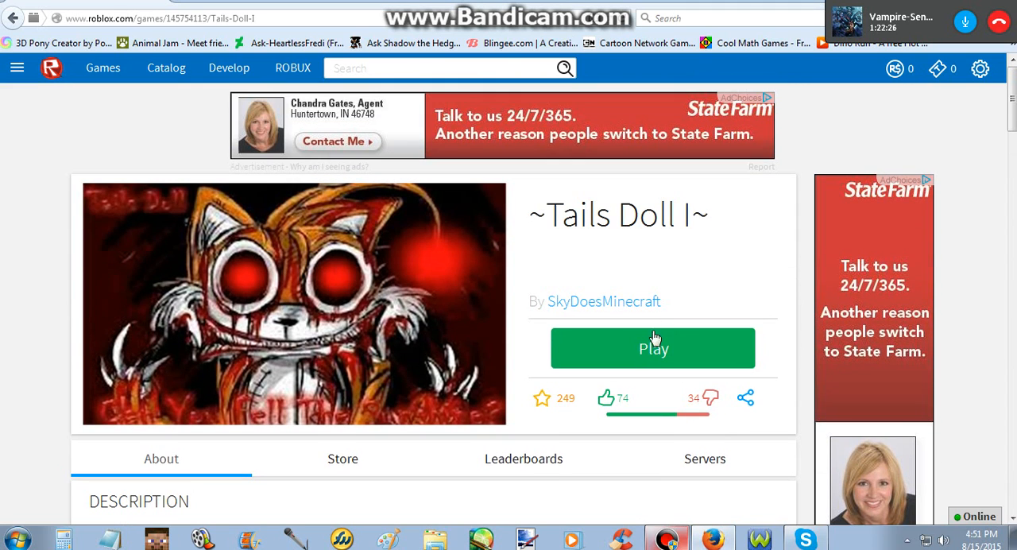
# Step: Start the Tails Doll I game from its Roblox page and let it load
pyautogui.click(651, 348)
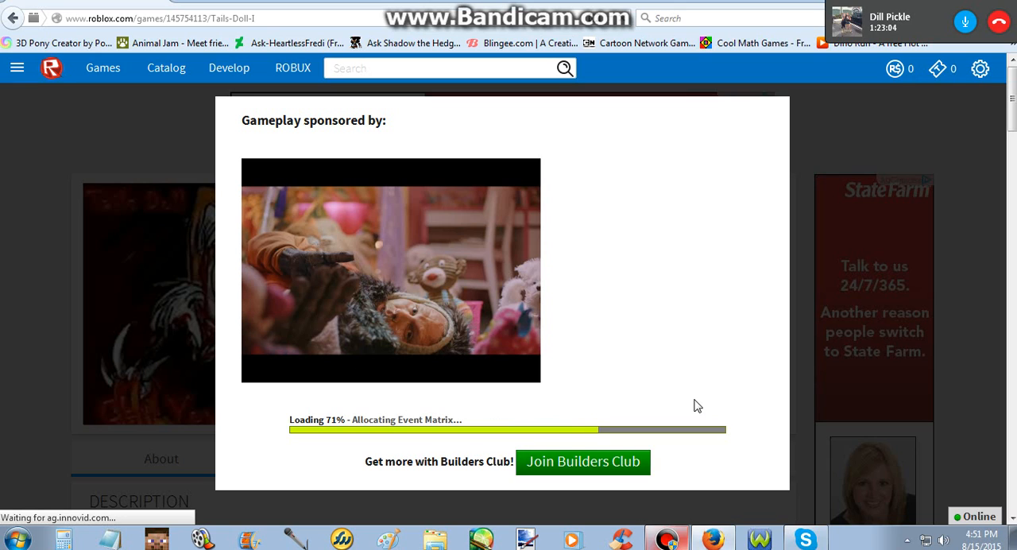
pyautogui.moveTo(531, 330)
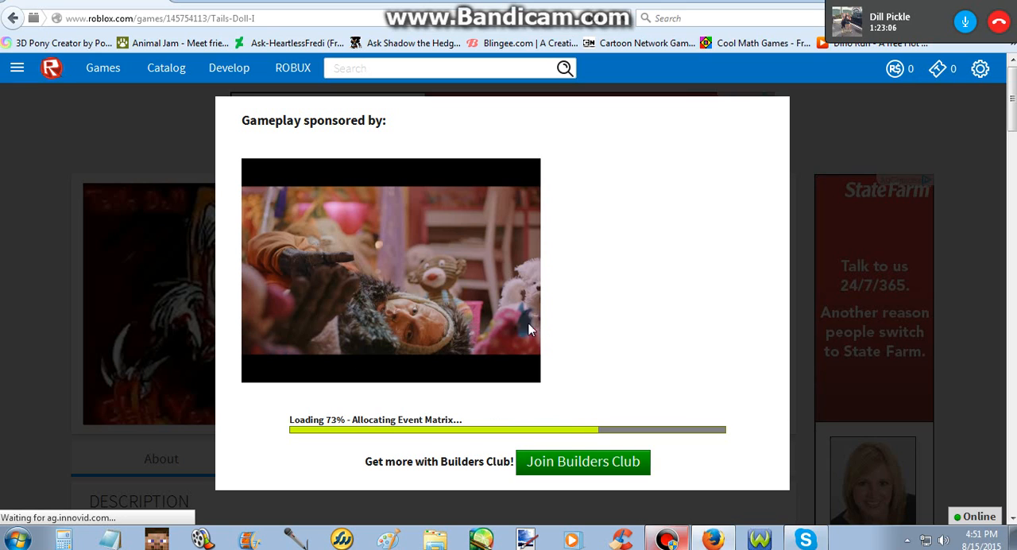
pyautogui.moveTo(732, 415)
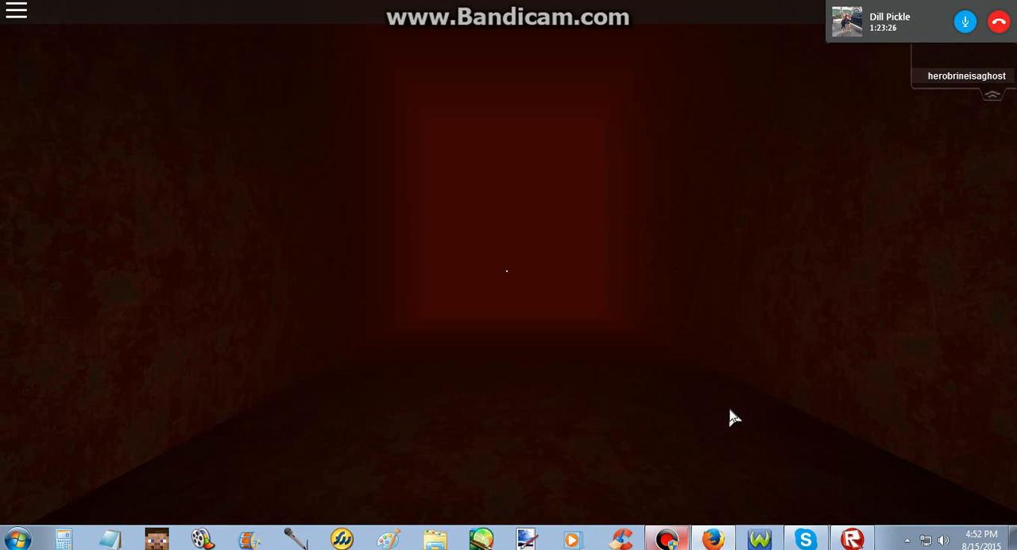
pyautogui.moveTo(573, 305)
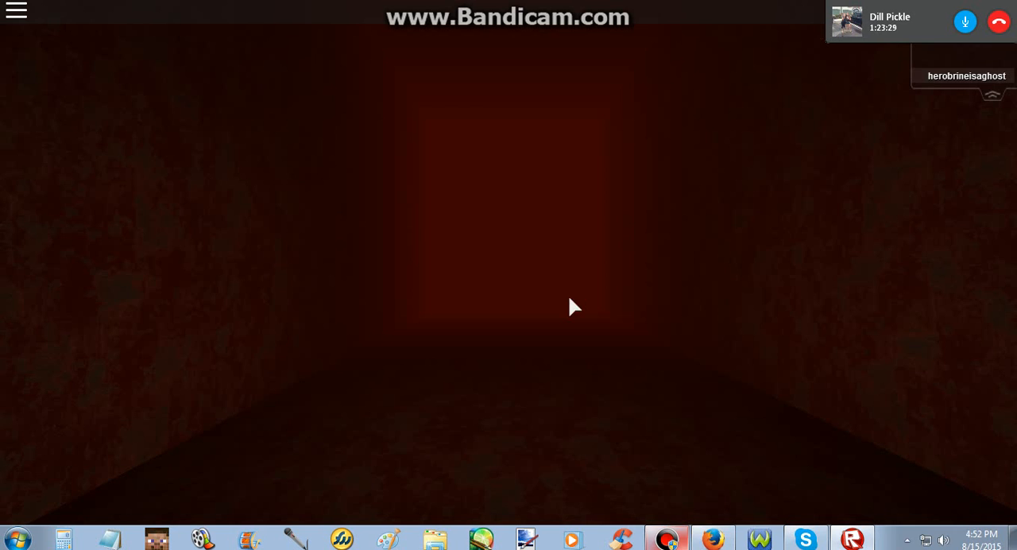
pyautogui.moveTo(367, 334)
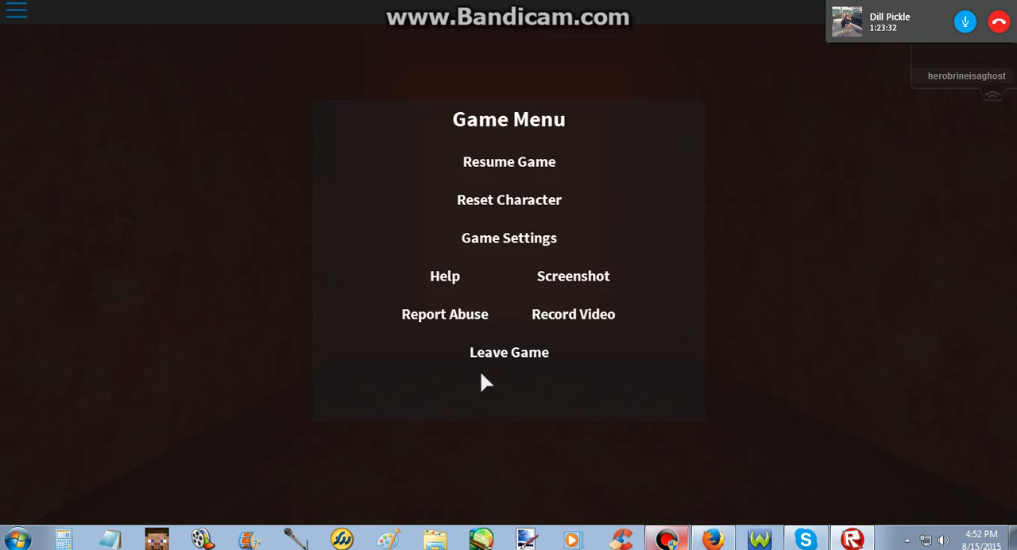
pyautogui.click(508, 238)
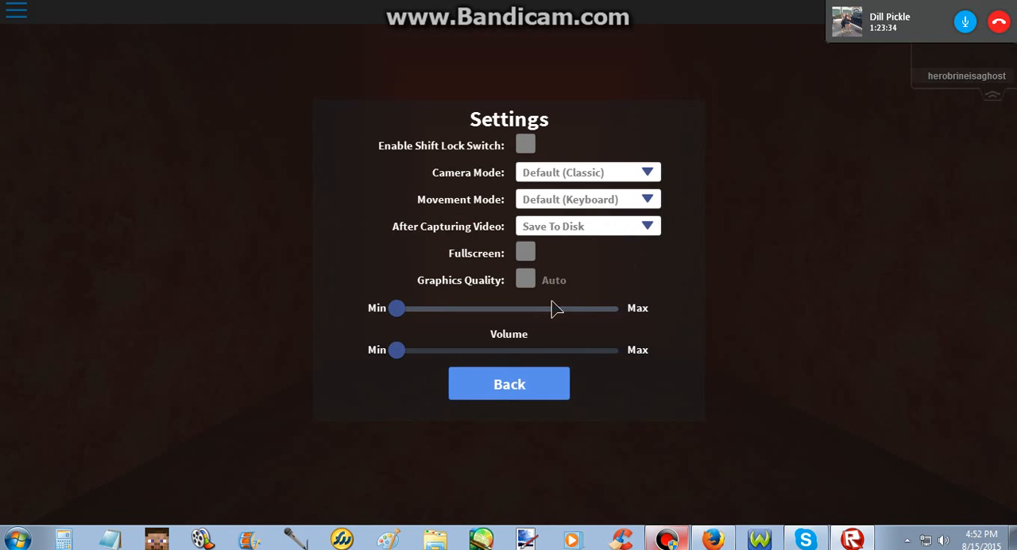
pyautogui.click(508, 383)
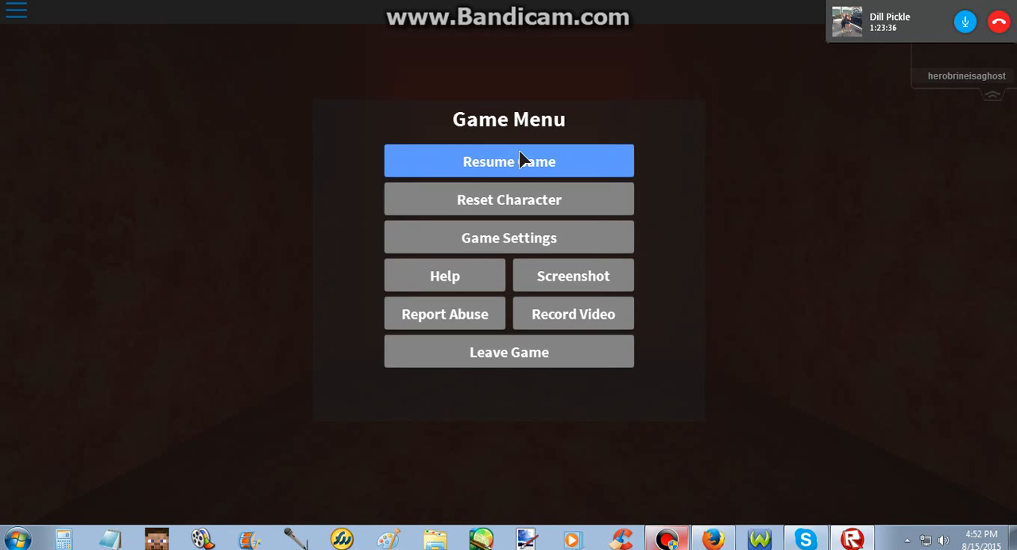
pyautogui.click(509, 160)
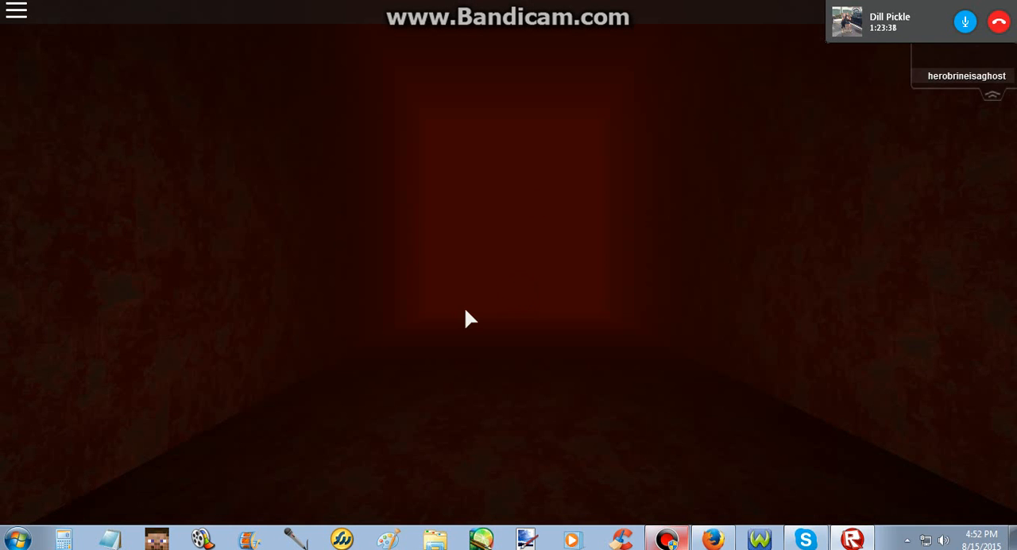
pyautogui.moveTo(597, 351)
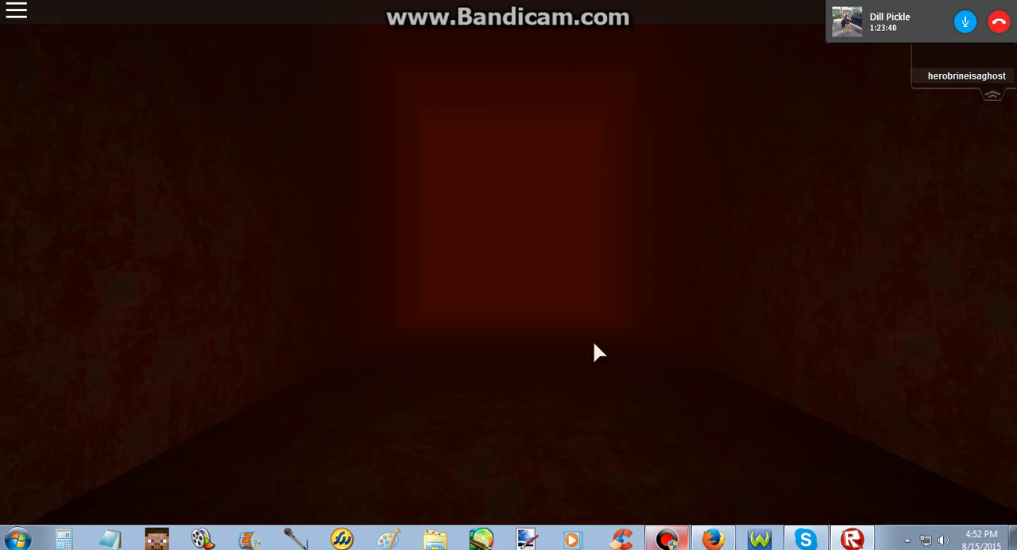
pyautogui.moveTo(501, 384)
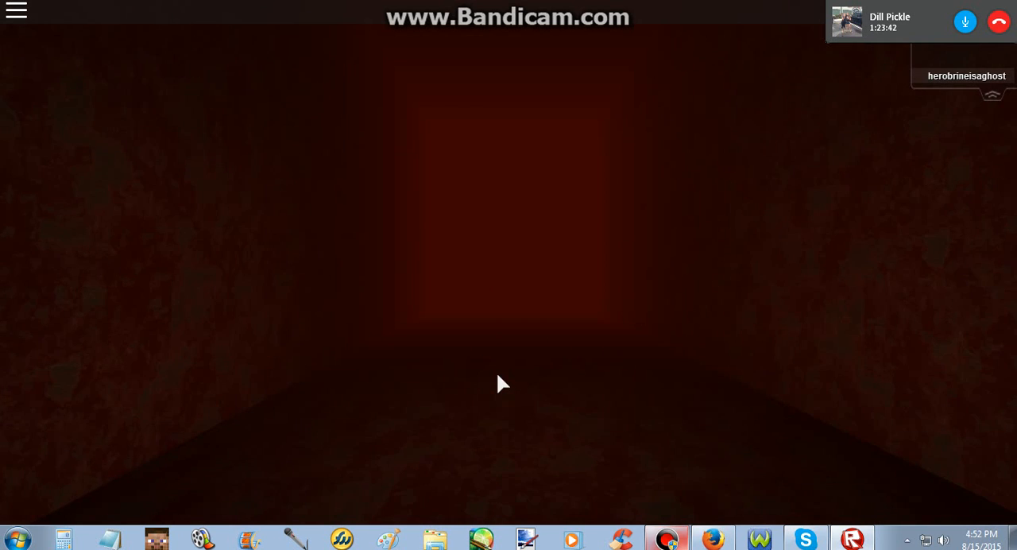
pyautogui.moveTo(516, 353)
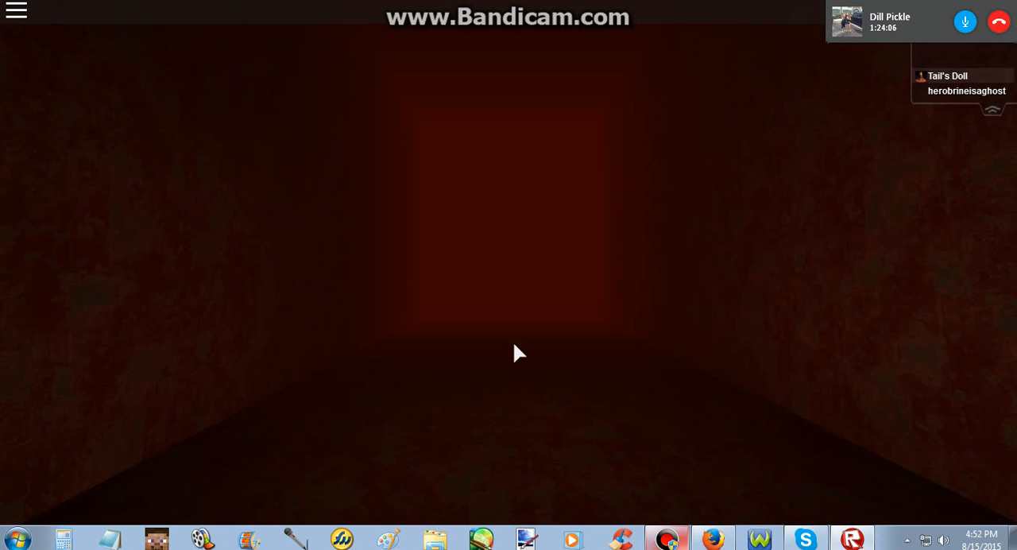
pyautogui.moveTo(939, 152)
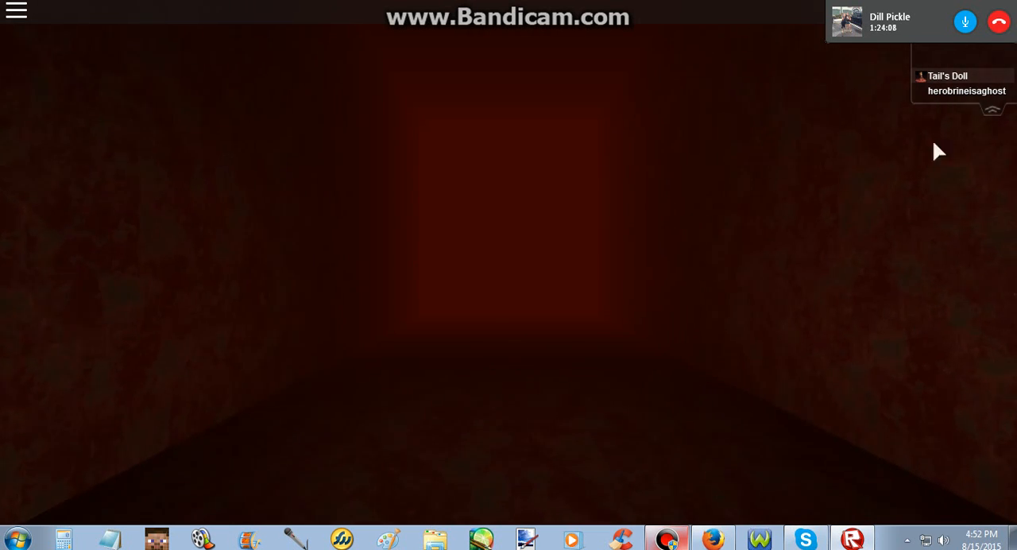
pyautogui.moveTo(925, 139)
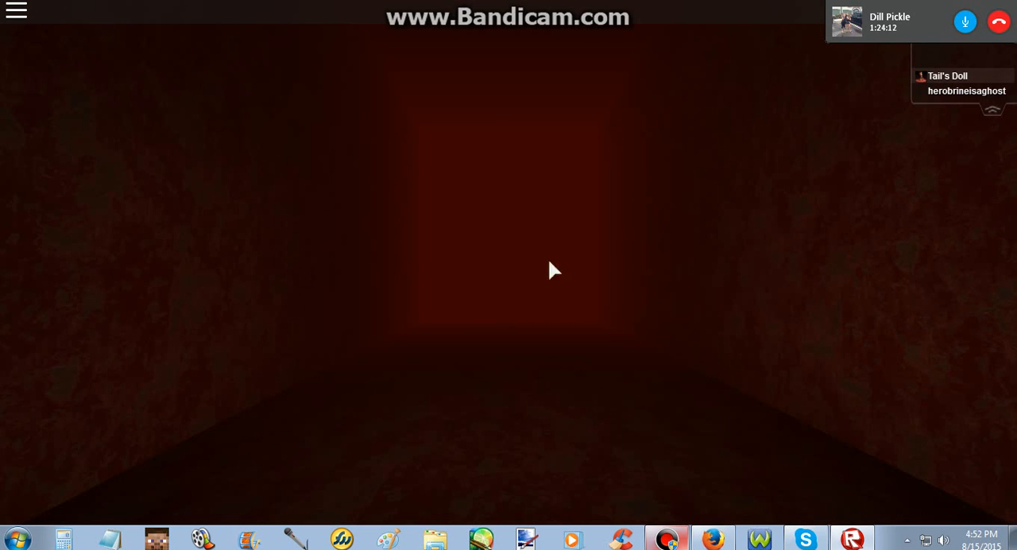
pyautogui.moveTo(715, 283)
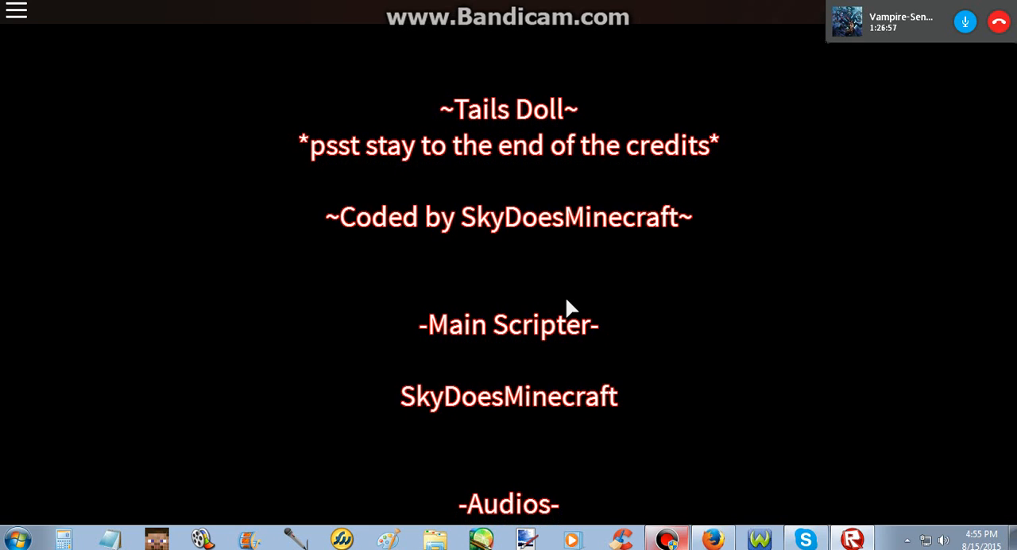
# Step: Follow the credits into the audio acknowledgements and bring the game back in front of the Skype call
pyautogui.scroll(-3)
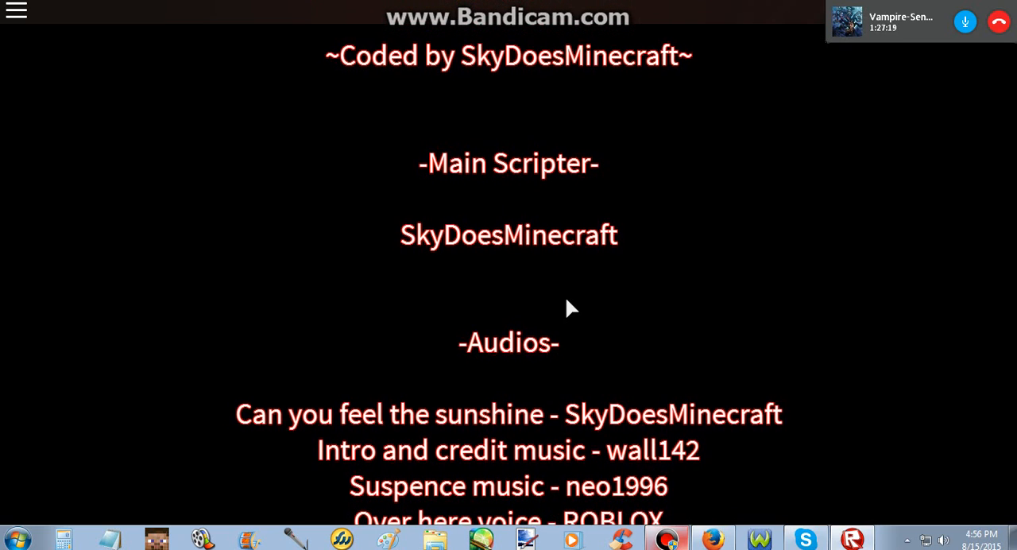
pyautogui.scroll(-3)
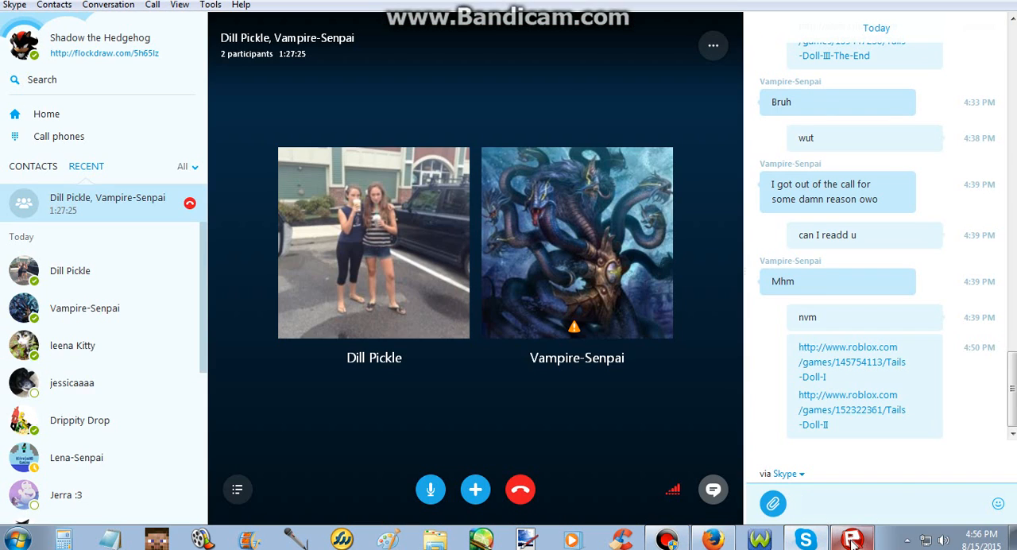
pyautogui.click(852, 540)
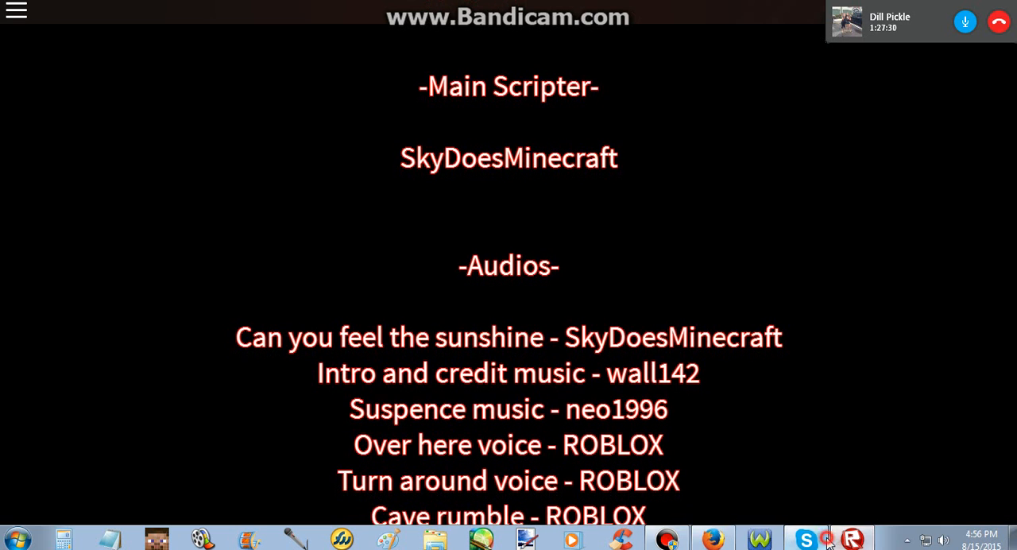
# Step: Scroll the credits from the Audios section down to the Game Images contributors
pyautogui.click(801, 537)
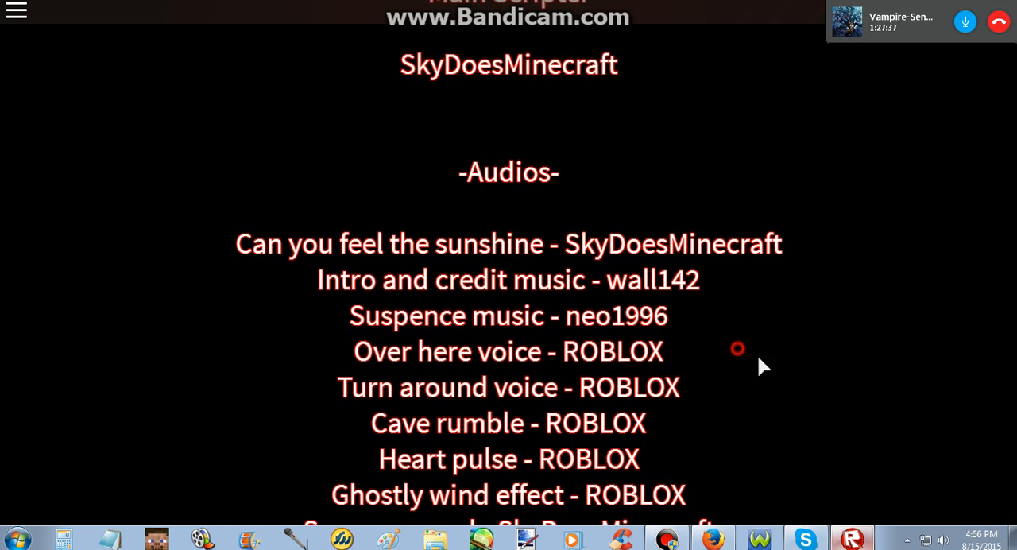
pyautogui.scroll(-3)
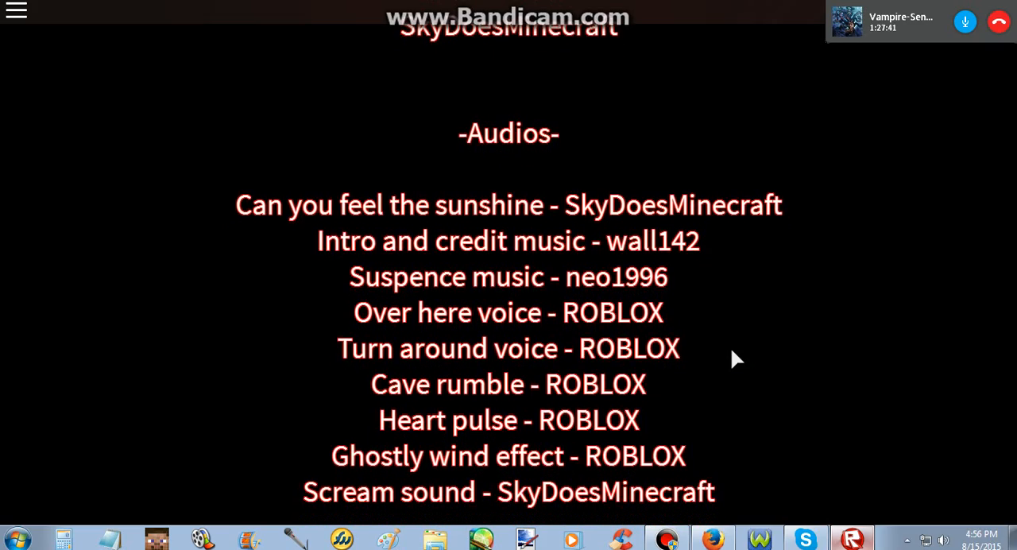
pyautogui.scroll(-3)
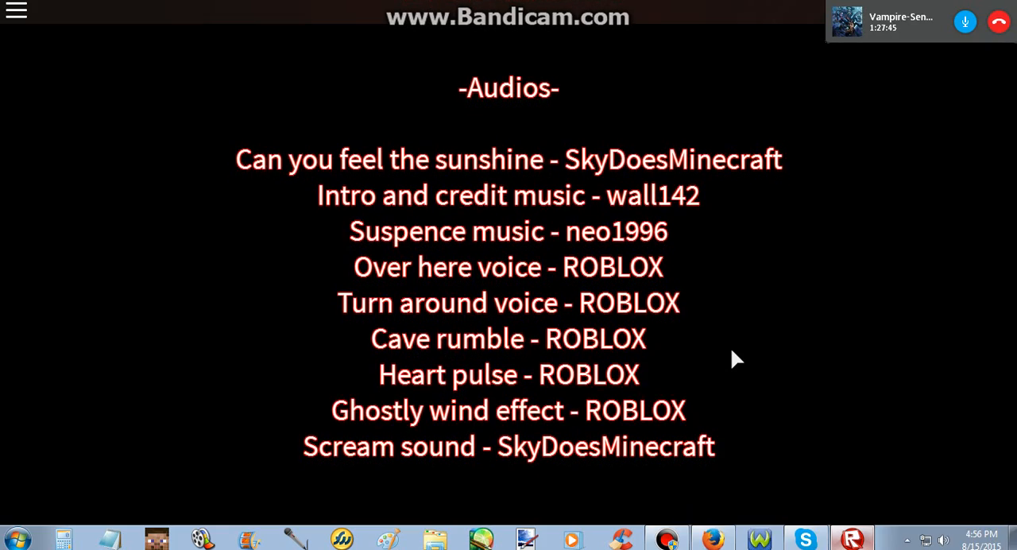
pyautogui.scroll(-3)
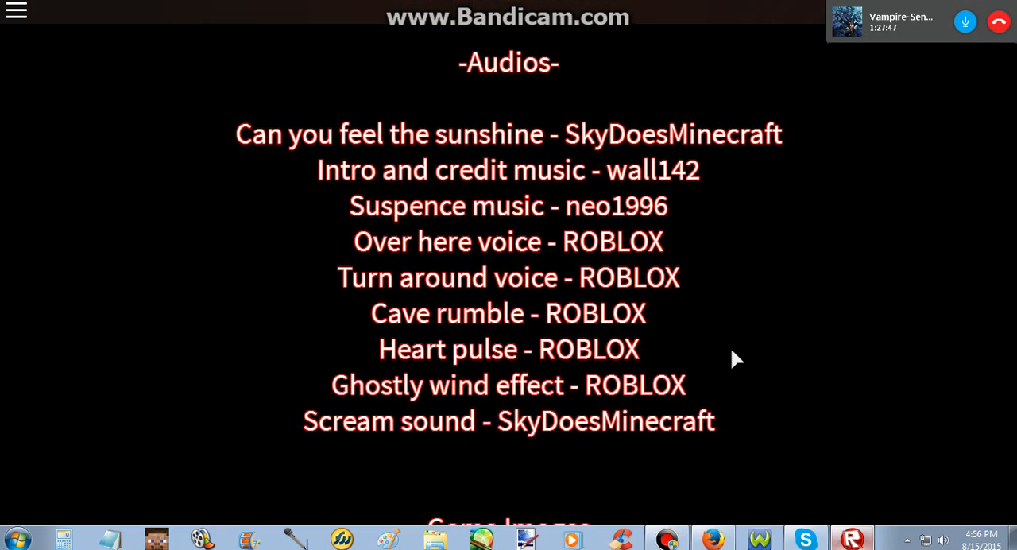
pyautogui.scroll(-3)
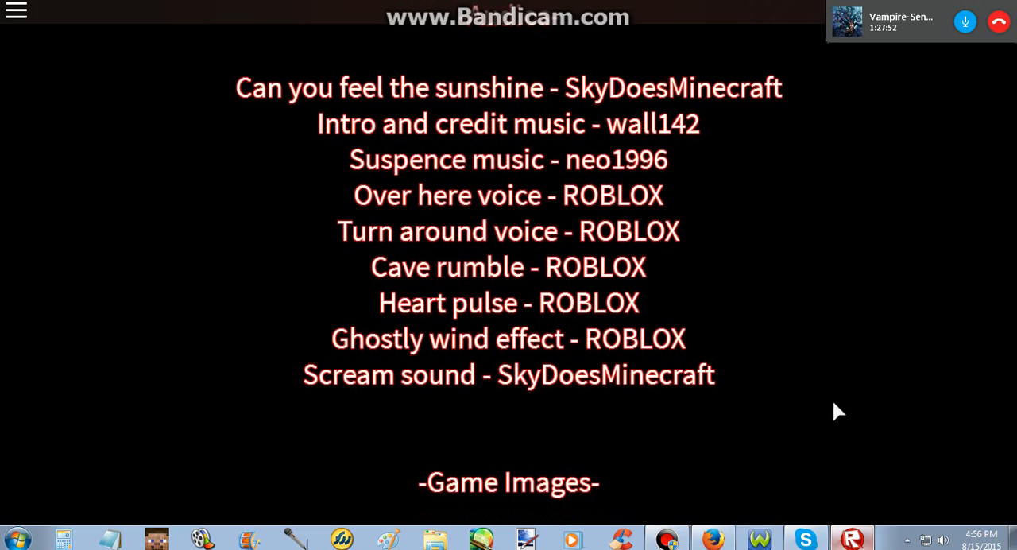
pyautogui.scroll(-3)
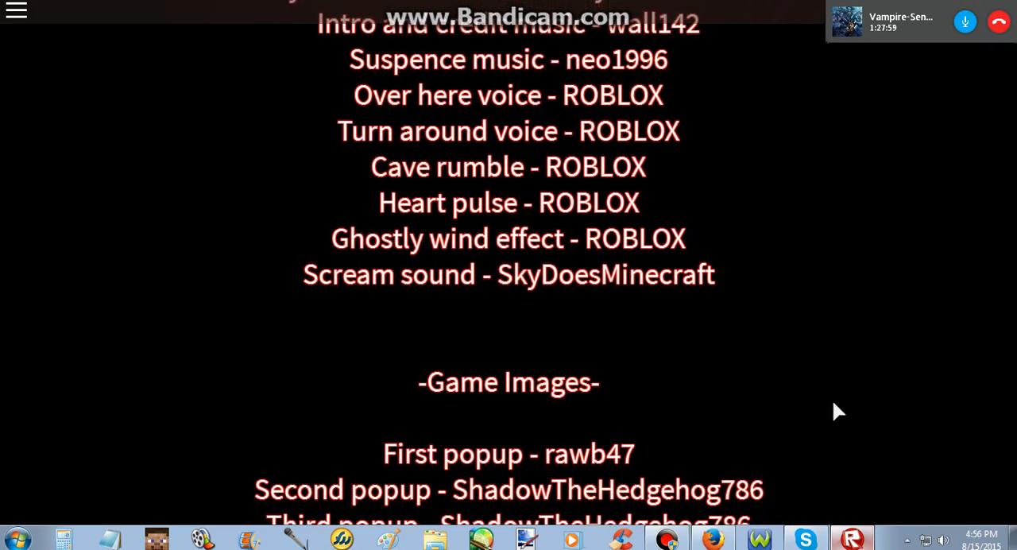
pyautogui.scroll(-3)
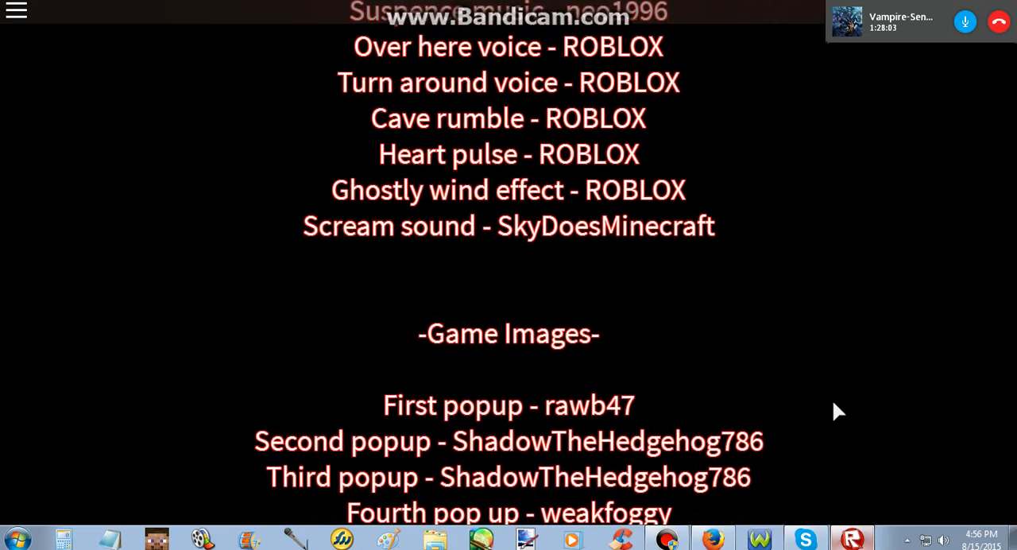
pyautogui.scroll(-3)
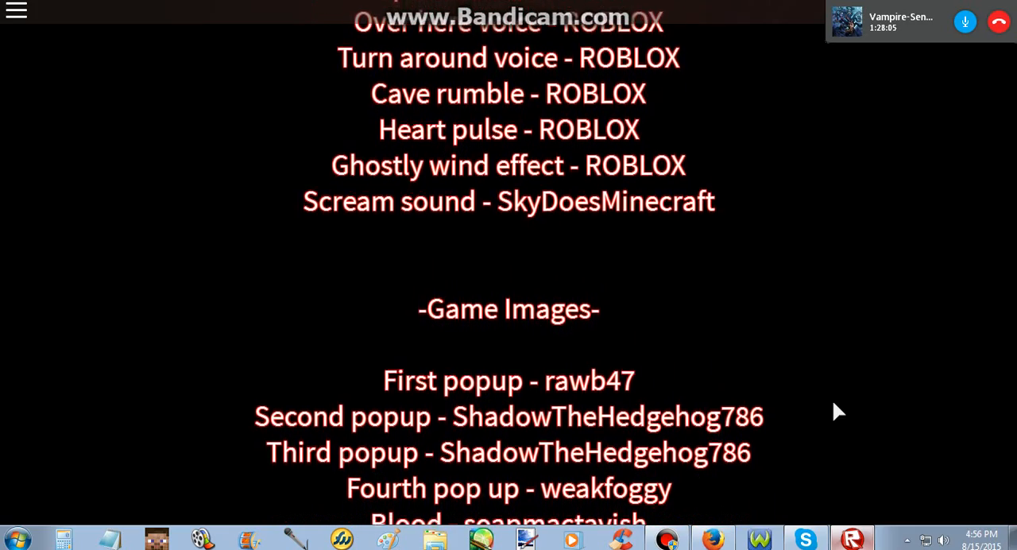
pyautogui.scroll(-3)
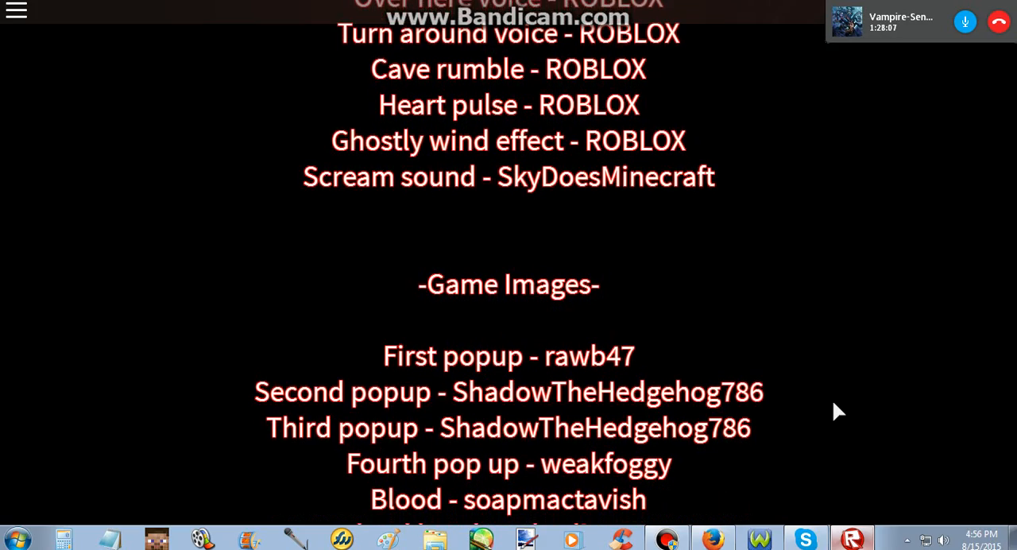
pyautogui.scroll(-3)
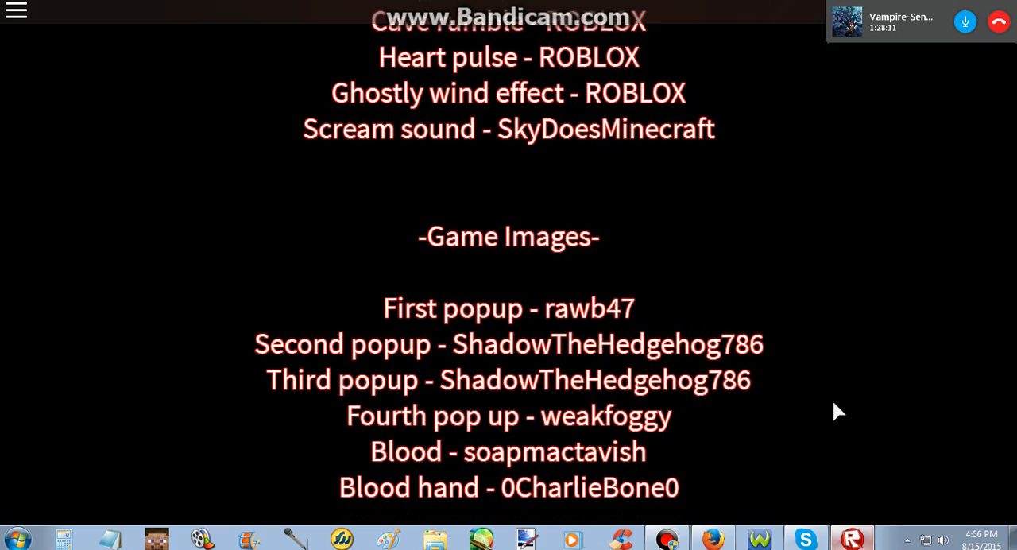
pyautogui.scroll(-3)
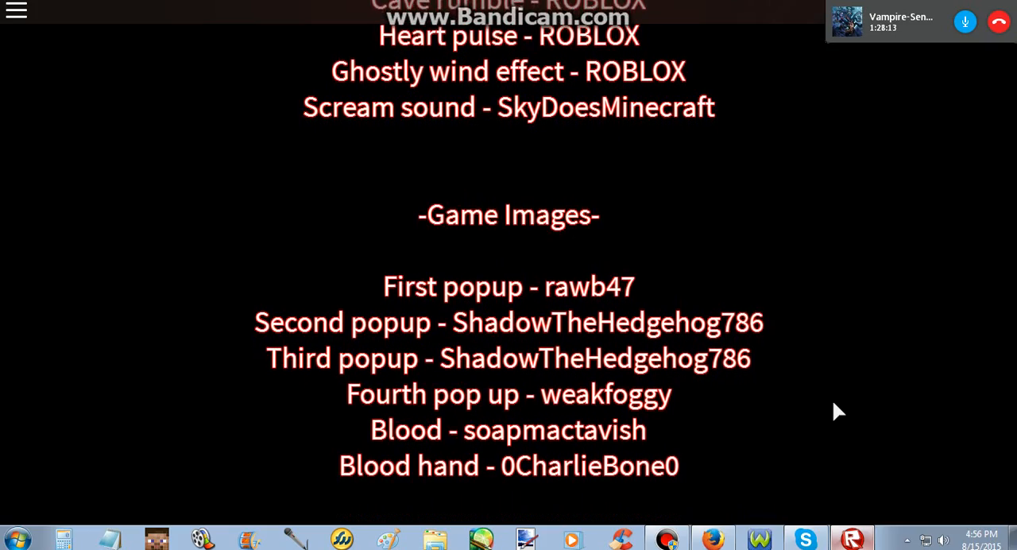
pyautogui.scroll(-3)
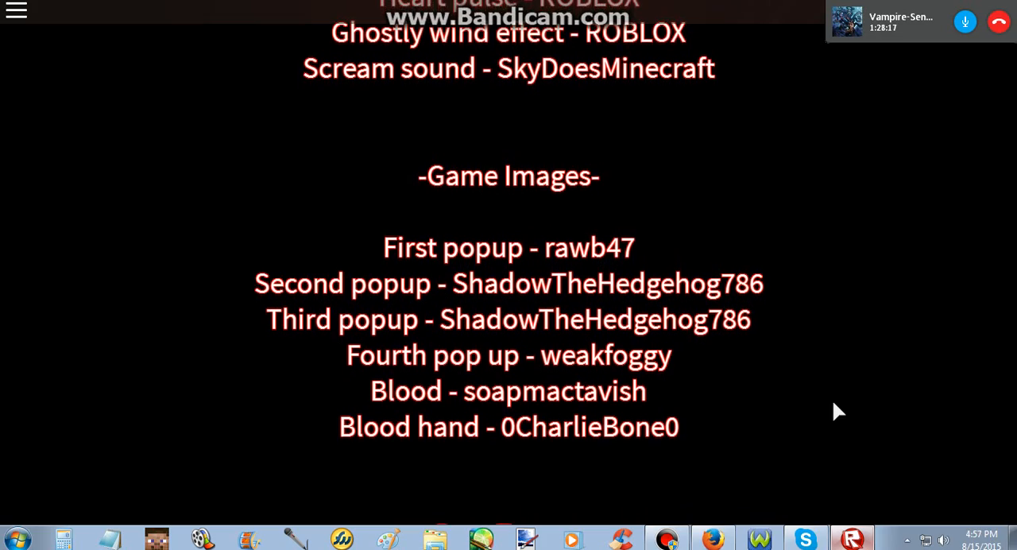
# Step: Scroll the credits past Game Images to the Beta Testers list
pyautogui.scroll(-3)
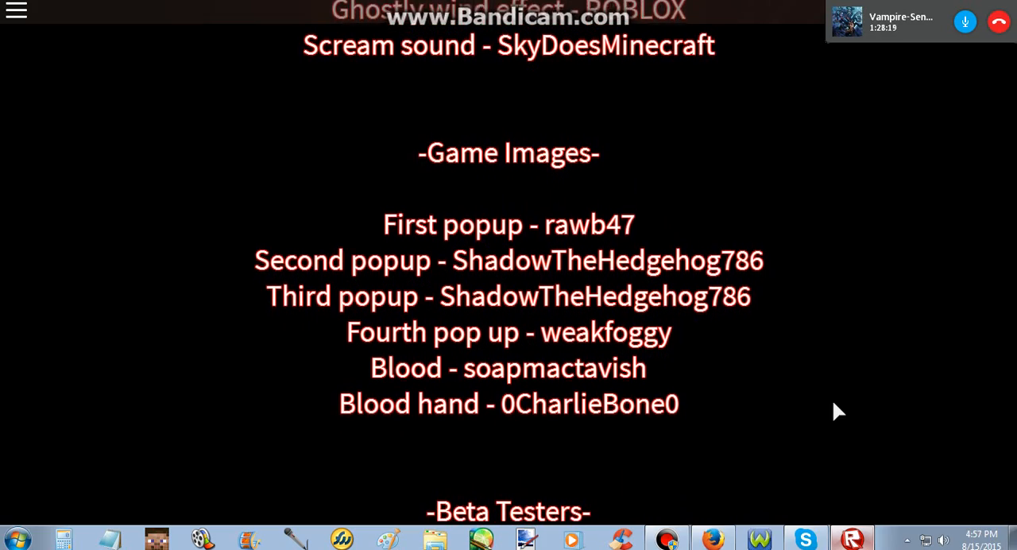
pyautogui.scroll(-3)
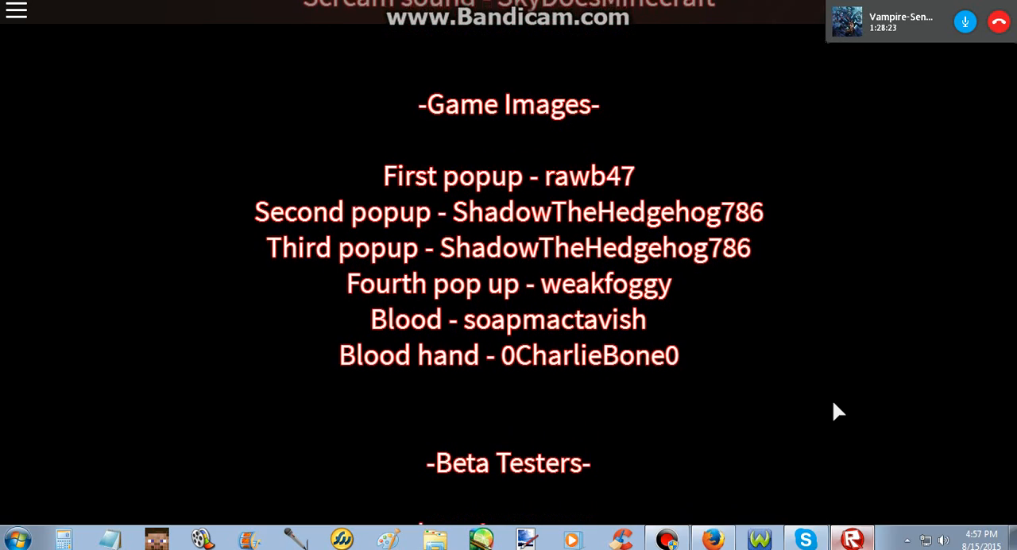
pyautogui.scroll(-3)
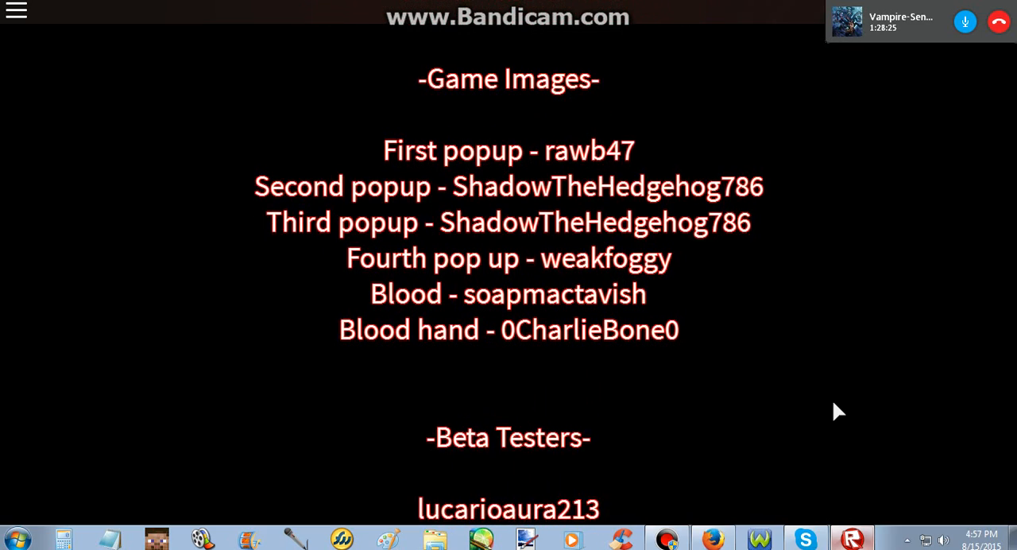
pyautogui.scroll(-3)
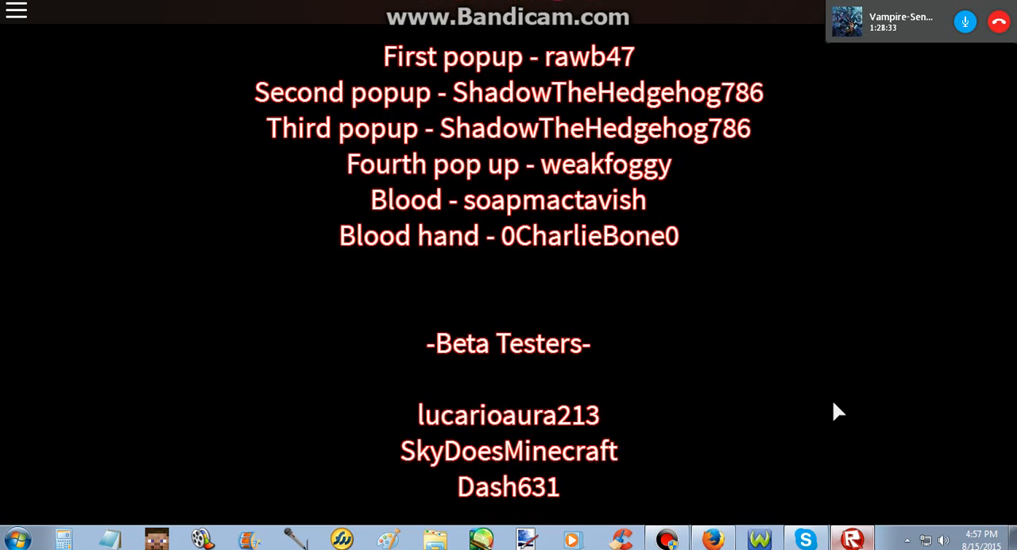
pyautogui.scroll(-3)
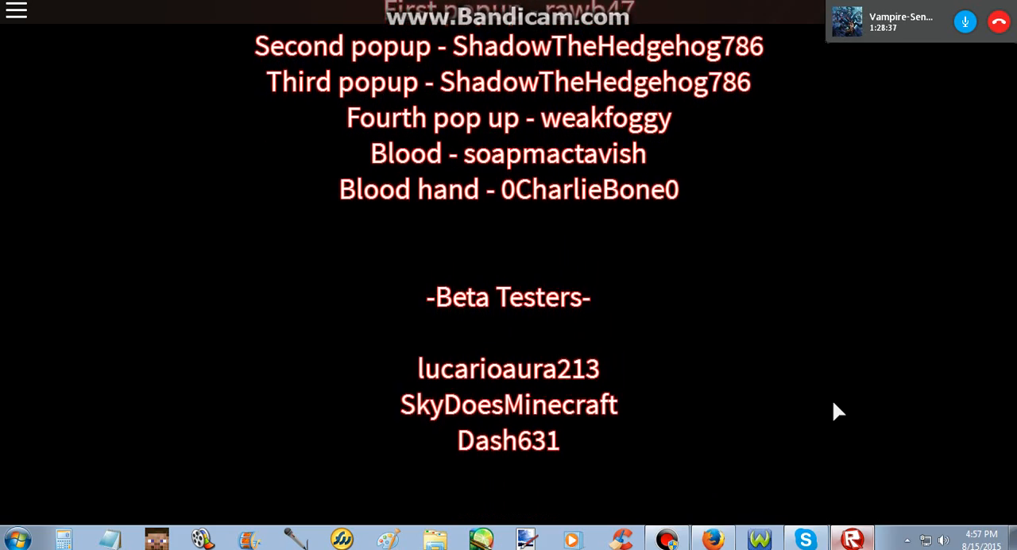
pyautogui.scroll(-3)
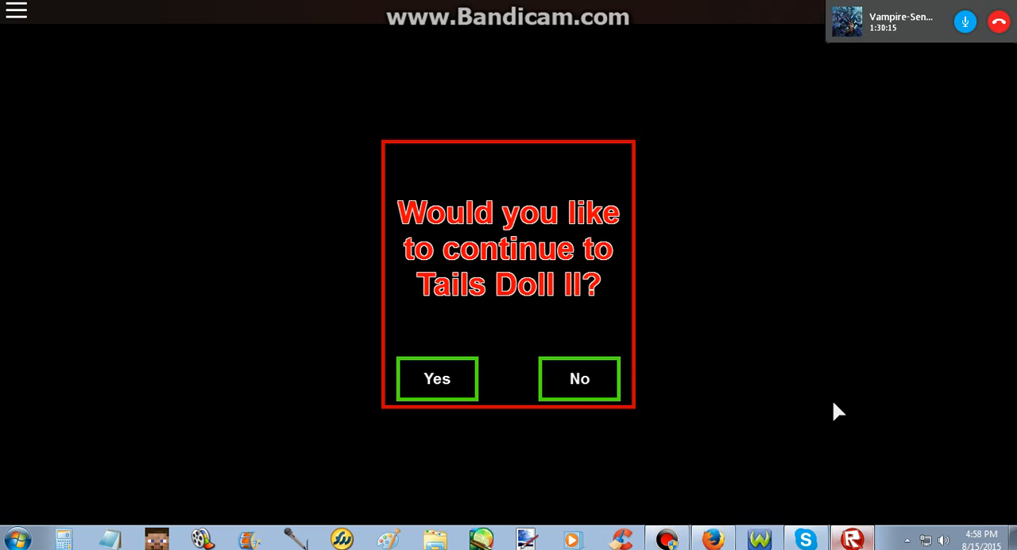
# Step: Answer Yes to continuing to Tails Doll II and wait for the teleport
pyautogui.click(437, 378)
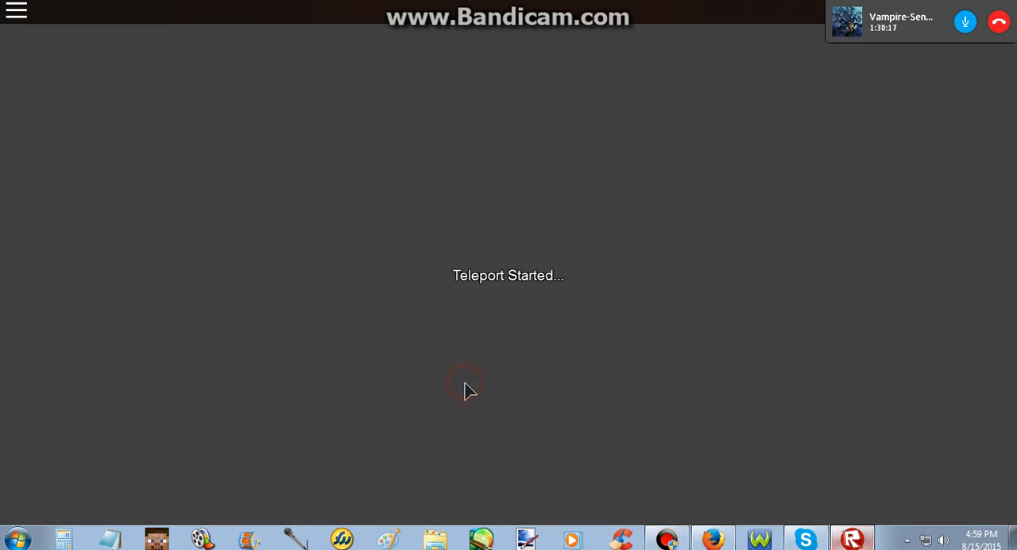
pyautogui.moveTo(537, 356)
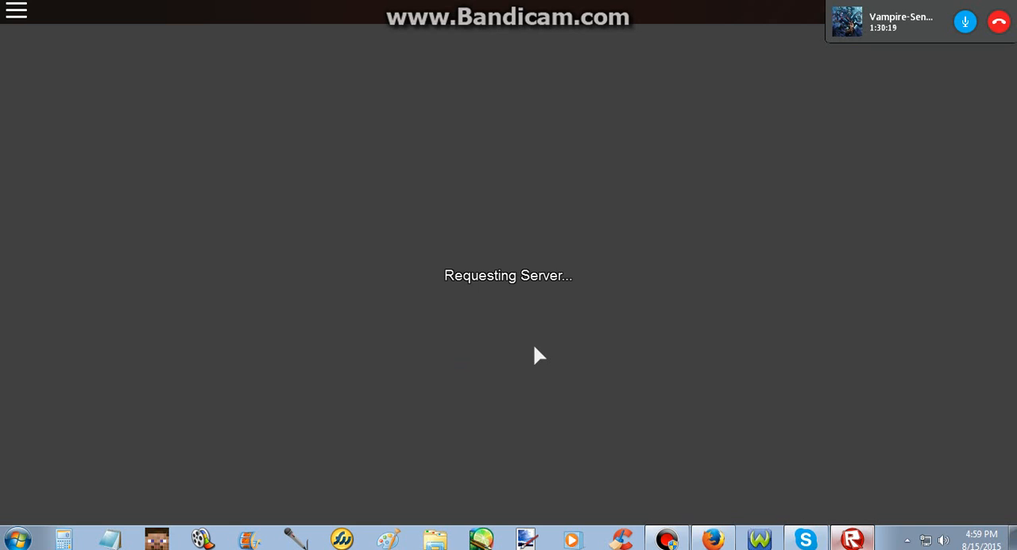